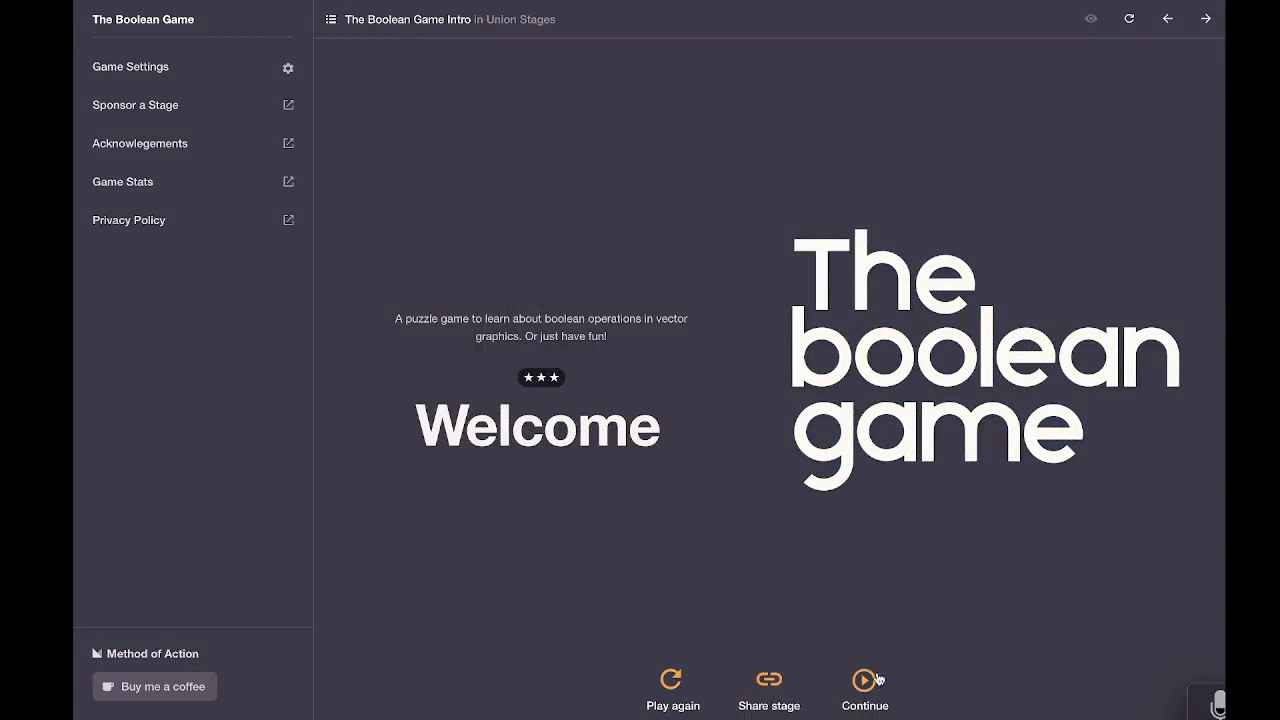
Enter the Mute stage, unite the square and triangle into the speaker shape, and continue to the Cloud stage
{"action": "left_click", "coordinate": [864, 678]}
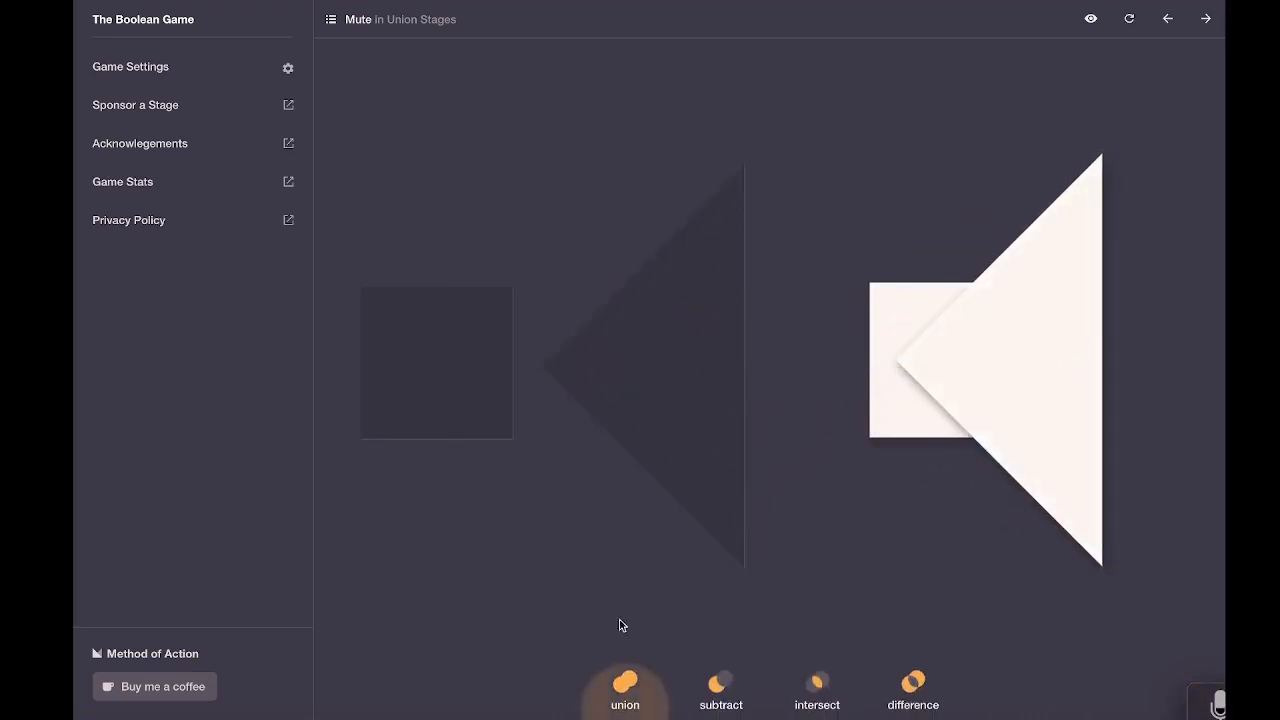
{"action": "left_click", "coordinate": [624, 690]}
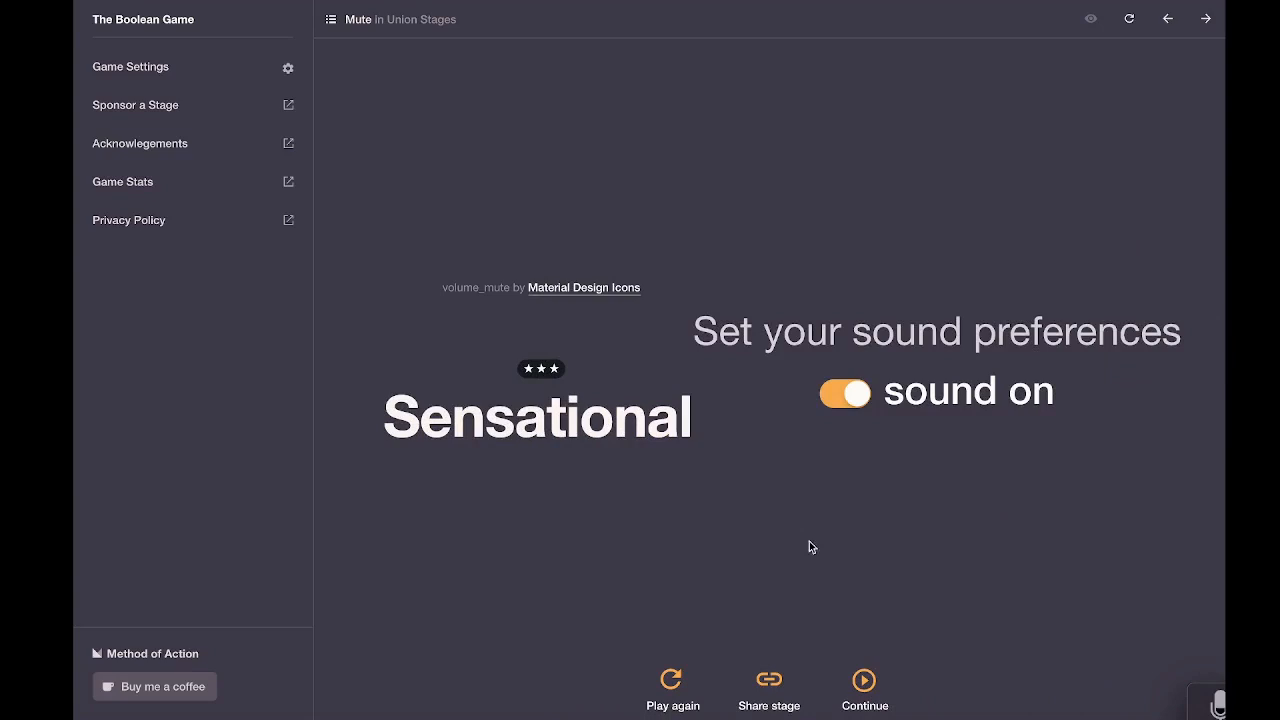
{"action": "left_click", "coordinate": [864, 676]}
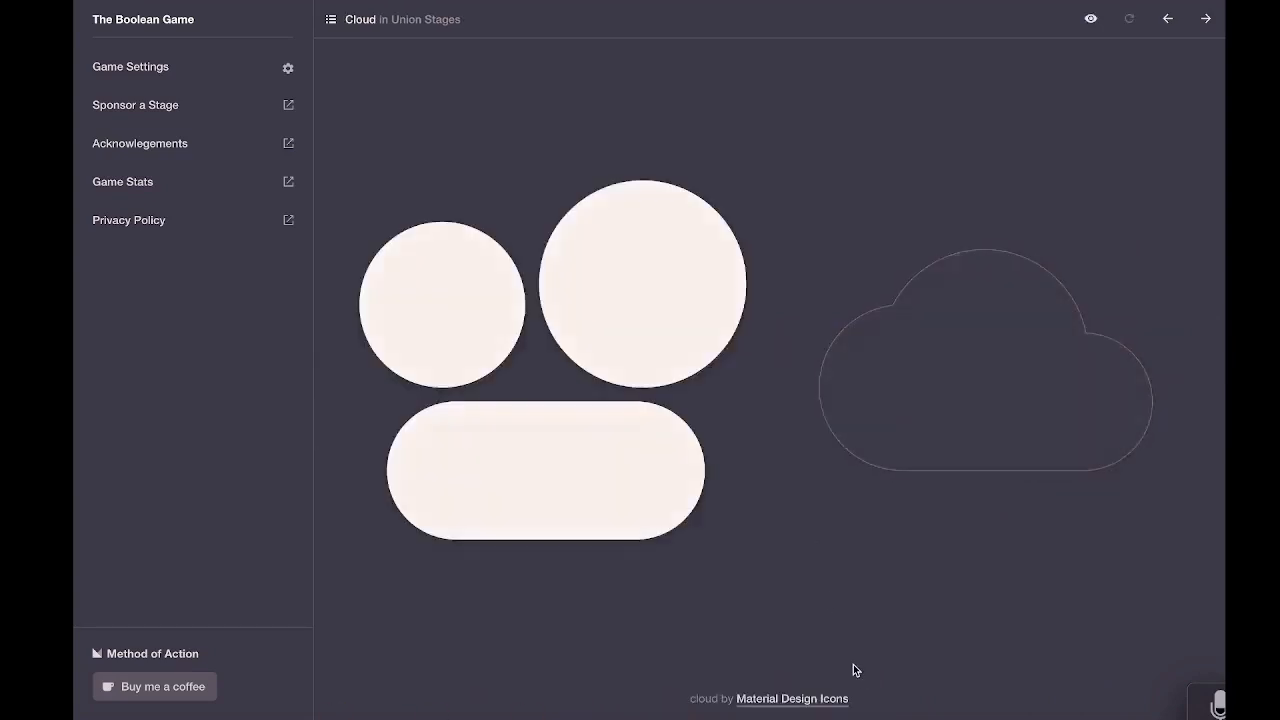